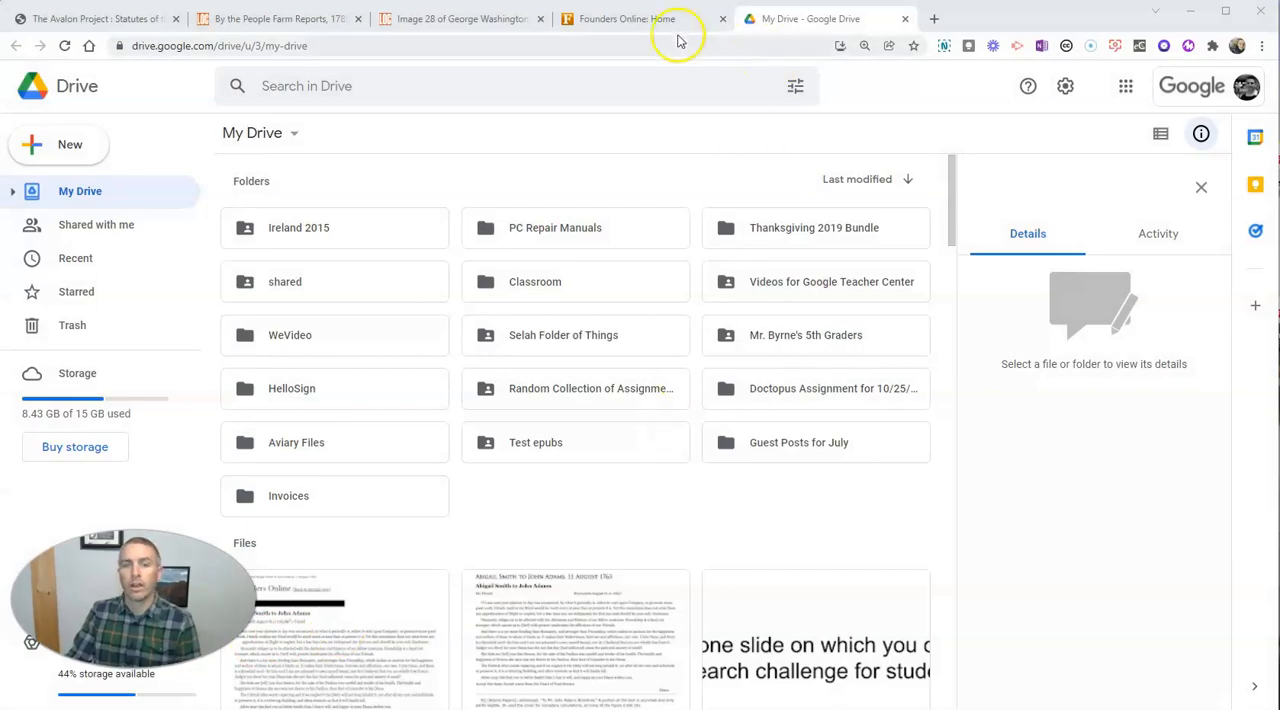
- Upload the 'Abigail Smith to John Adams, 11 August 1763' PDF to My Drive and open it
left_click(627, 18)
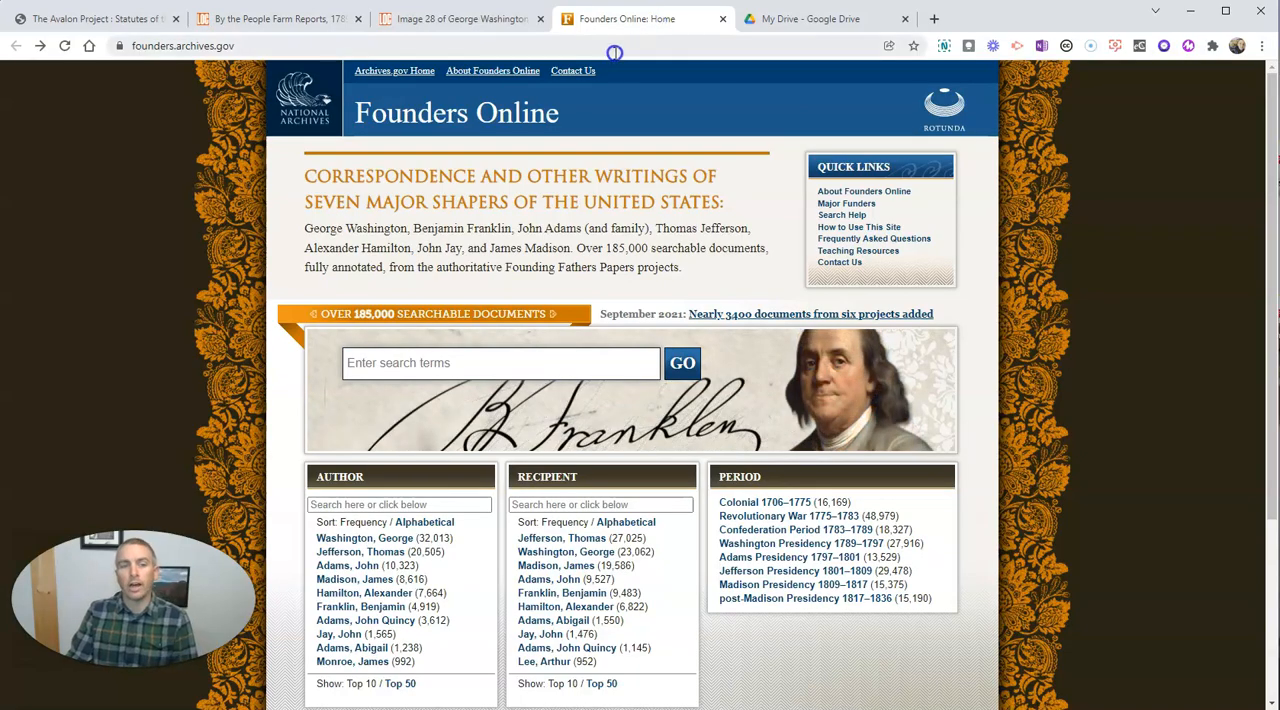
mouse_move(456, 113)
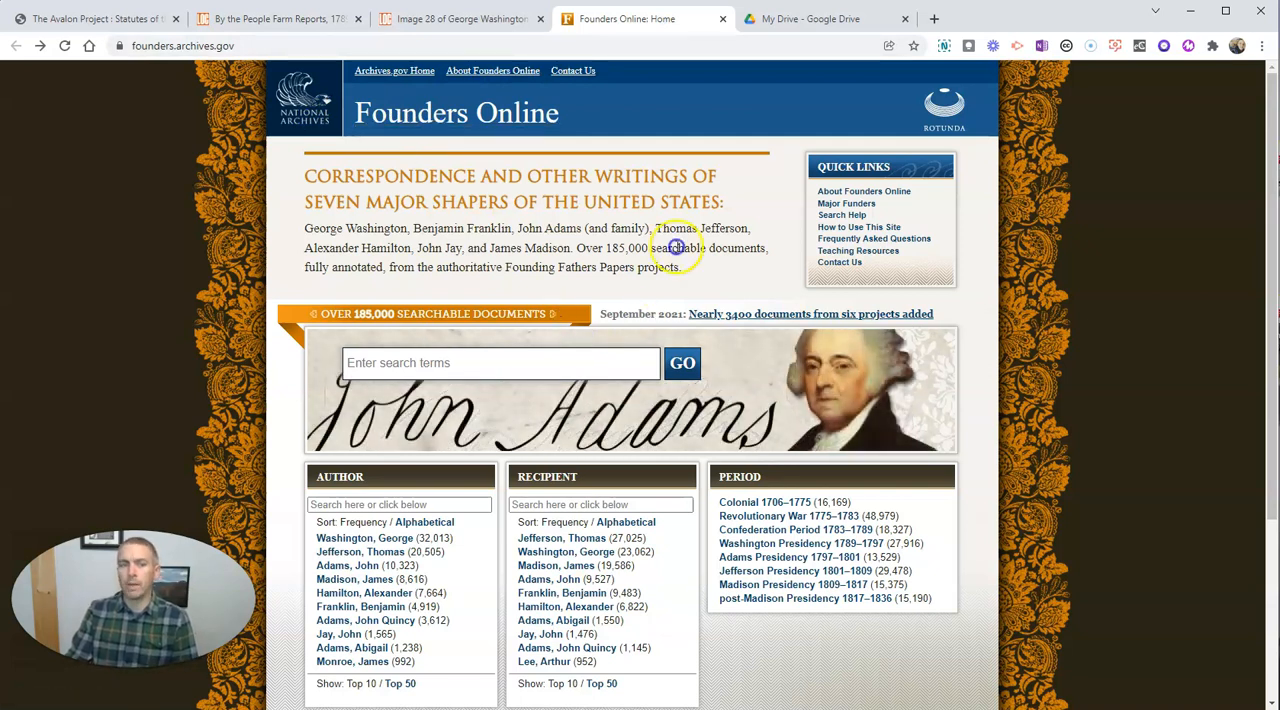
left_click(825, 18)
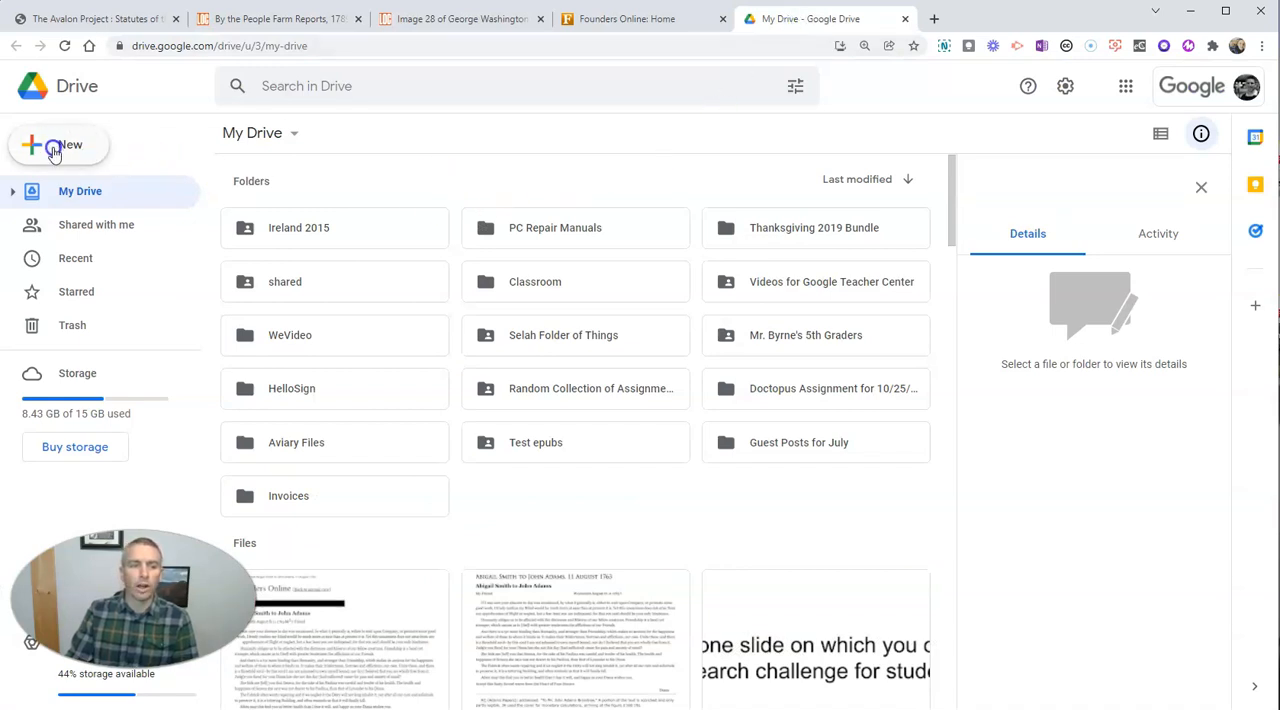
left_click(58, 145)
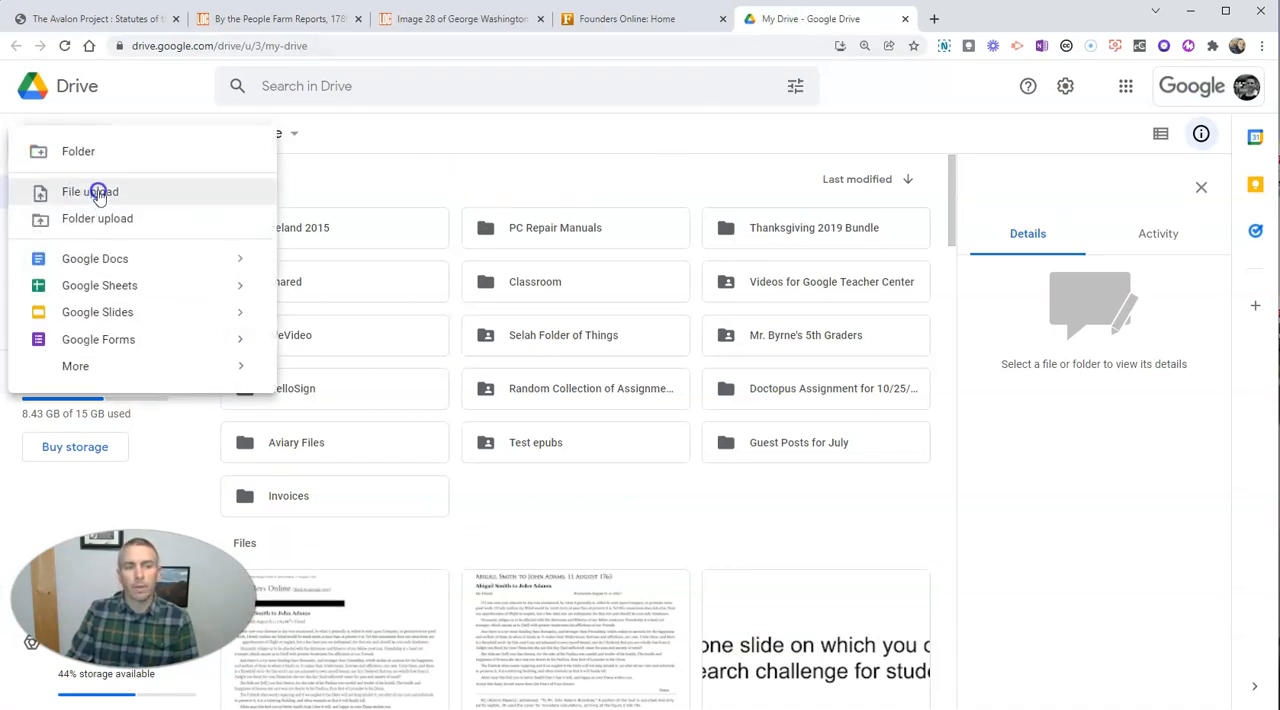
left_click(89, 191)
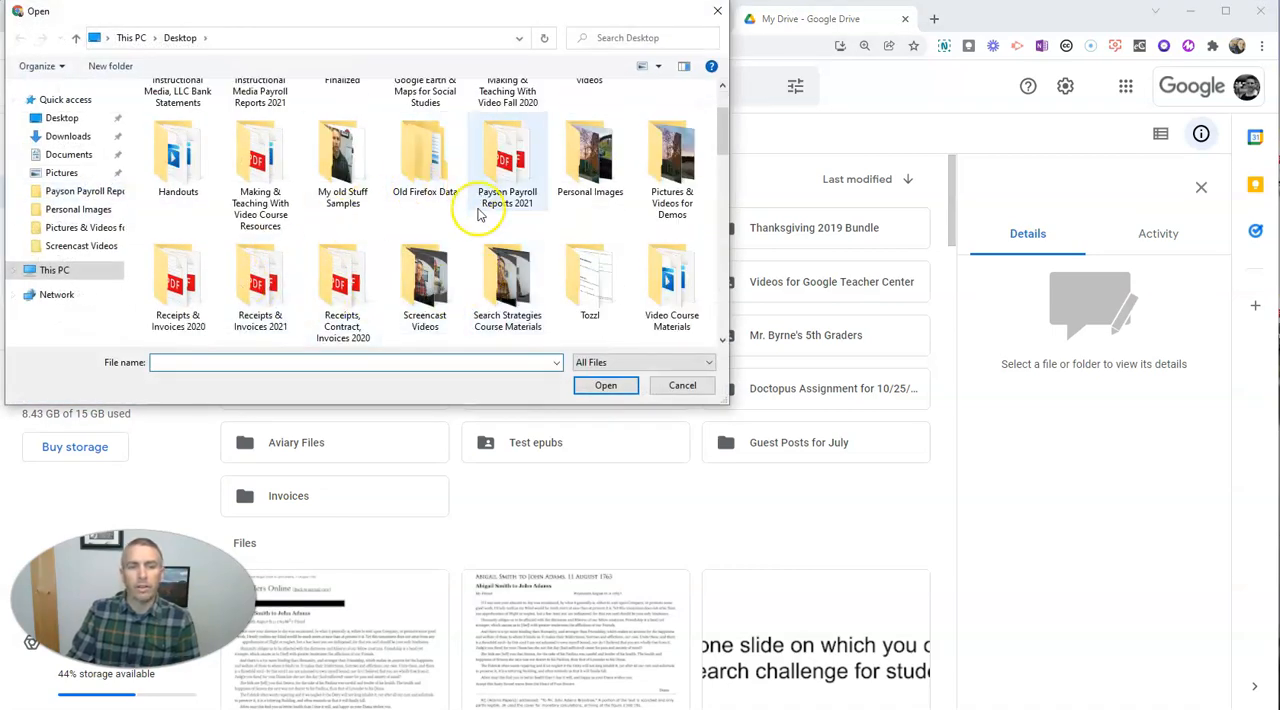
double_click(342, 280)
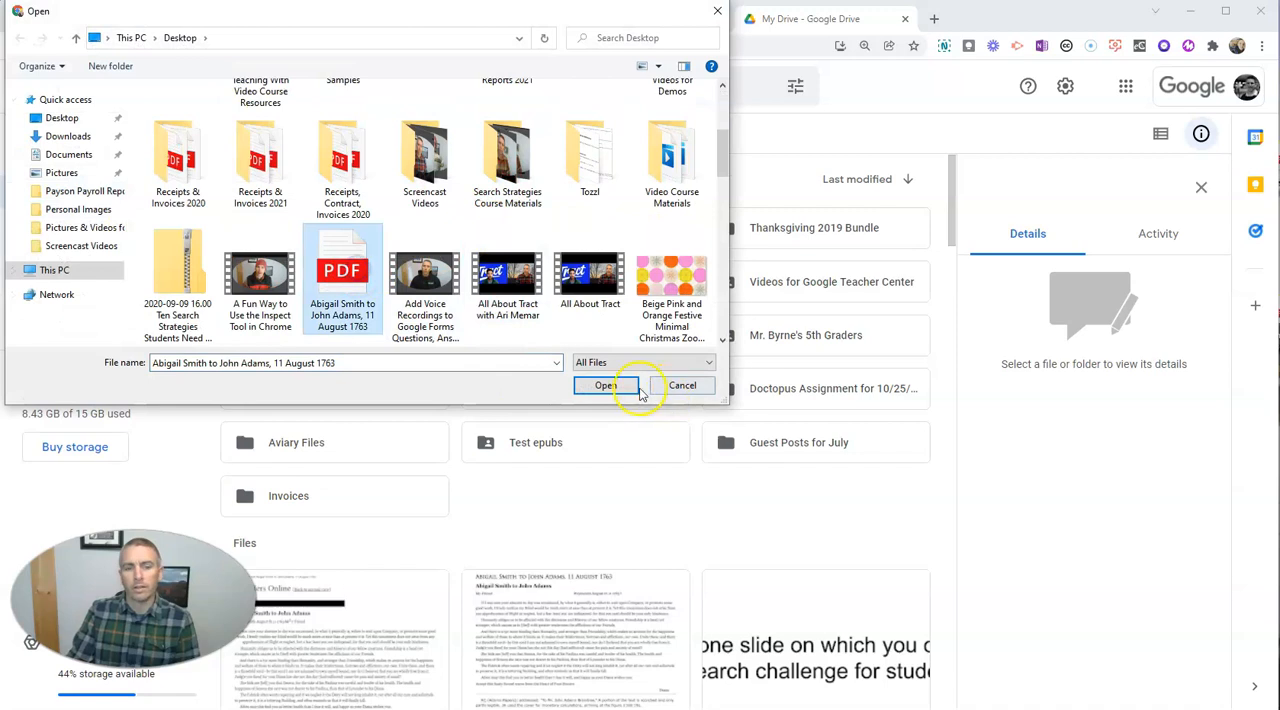
left_click(604, 385)
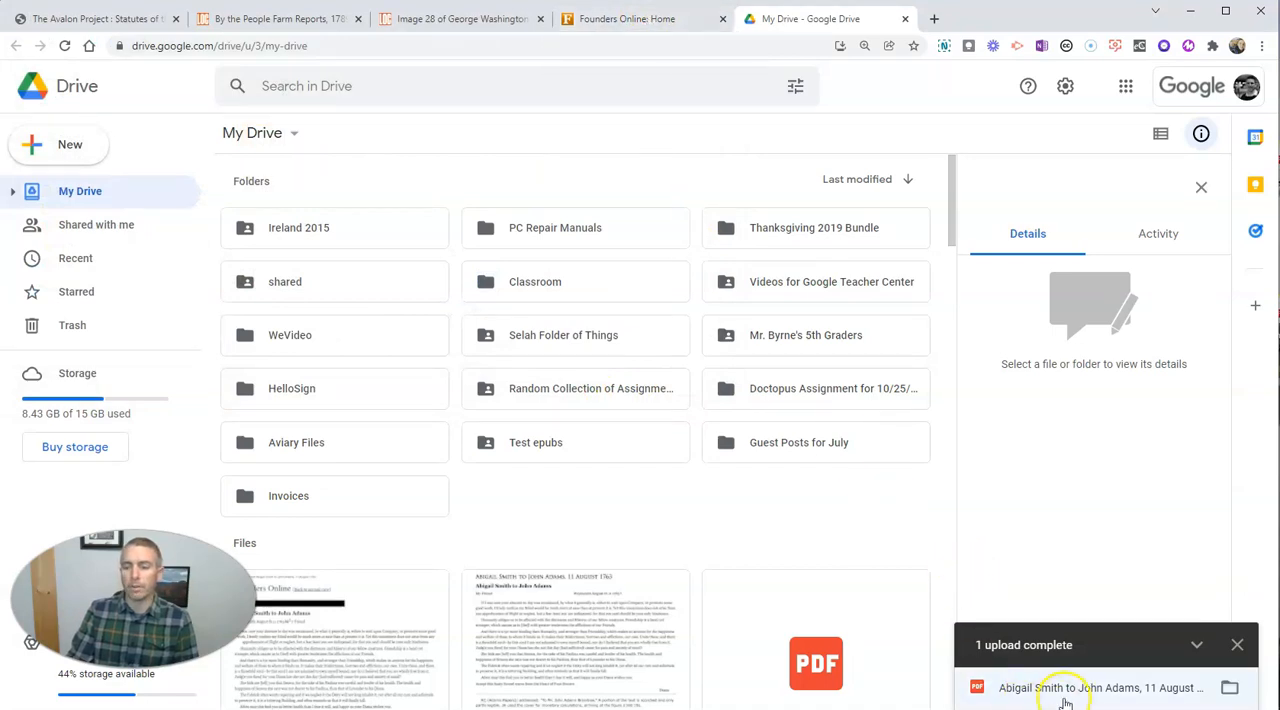
left_click(1060, 687)
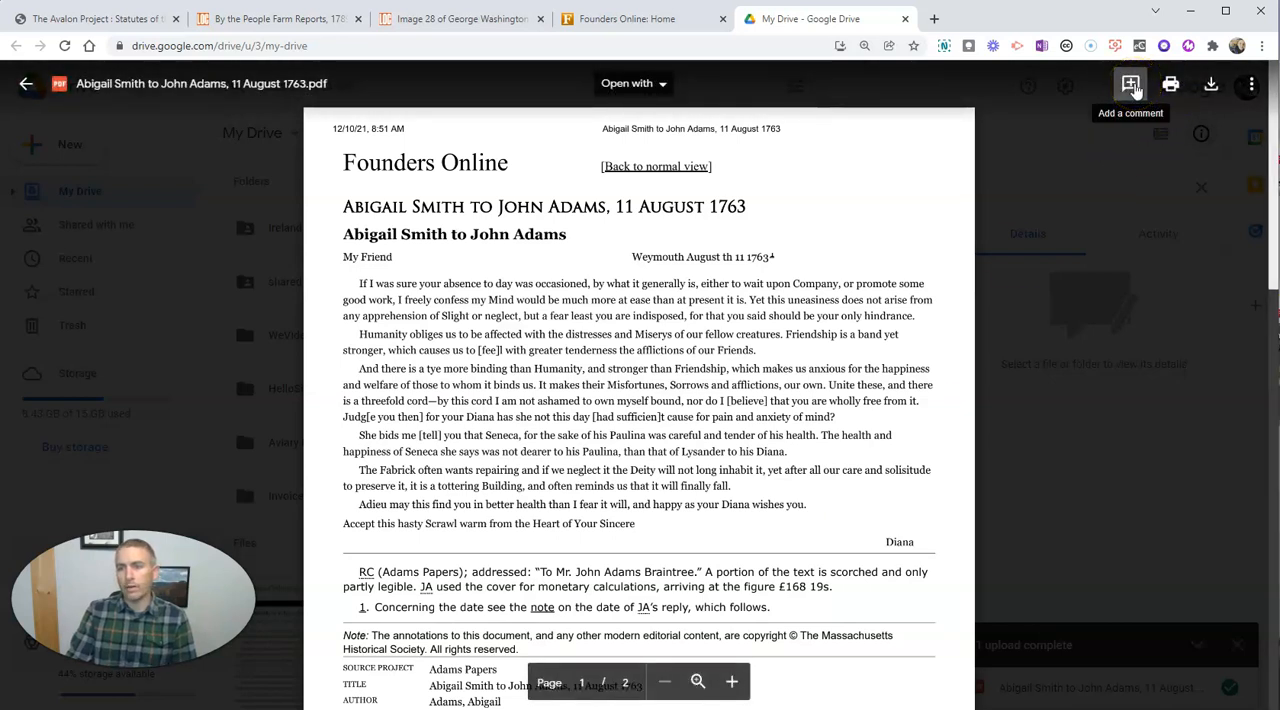
- Start adding a comment on the letter PDF preview
left_click(1130, 83)
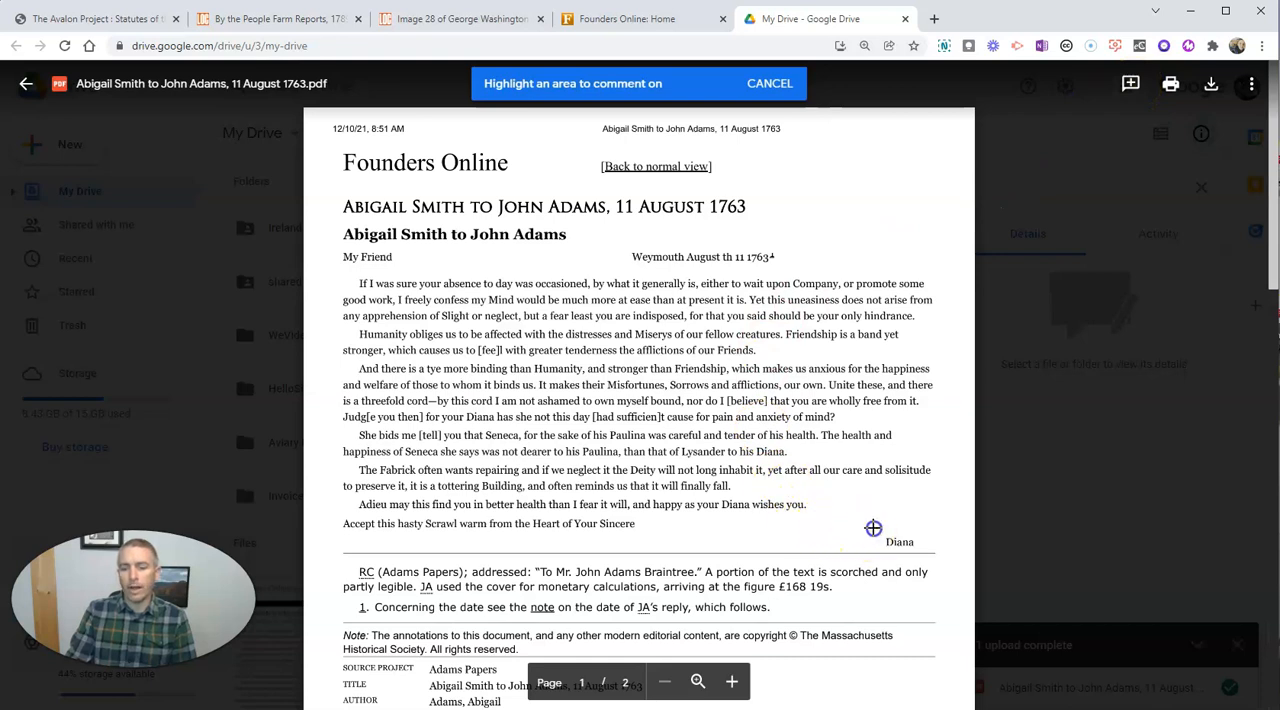
- Mark the 'Diana' signature and post a comment asking why Abigail would sign with 'Diana'
left_click(899, 541)
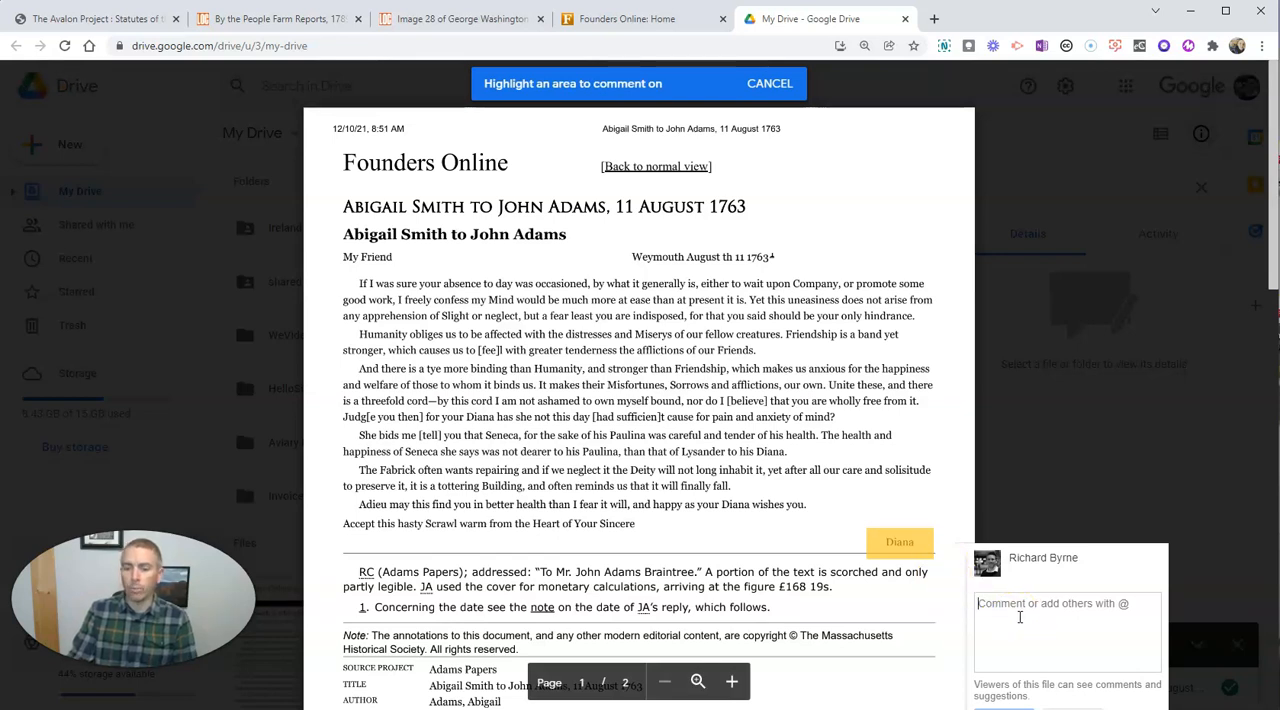
type("Wh")
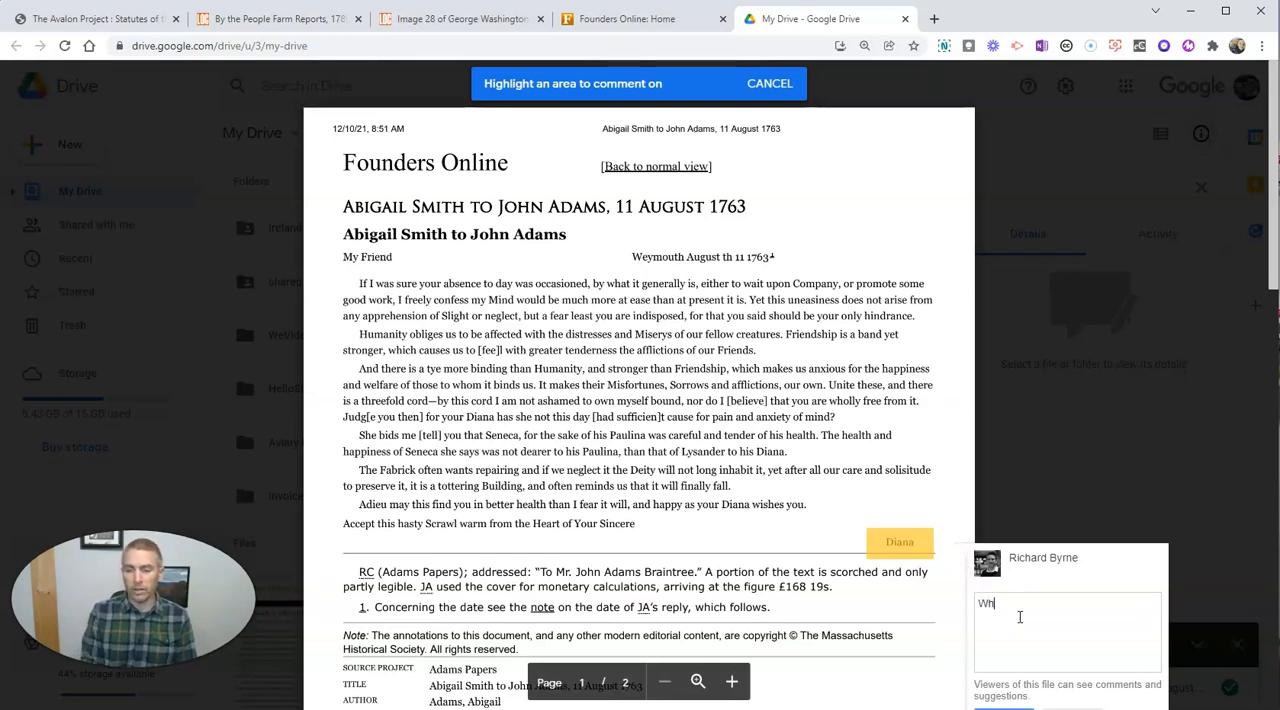
type("Why would sh")
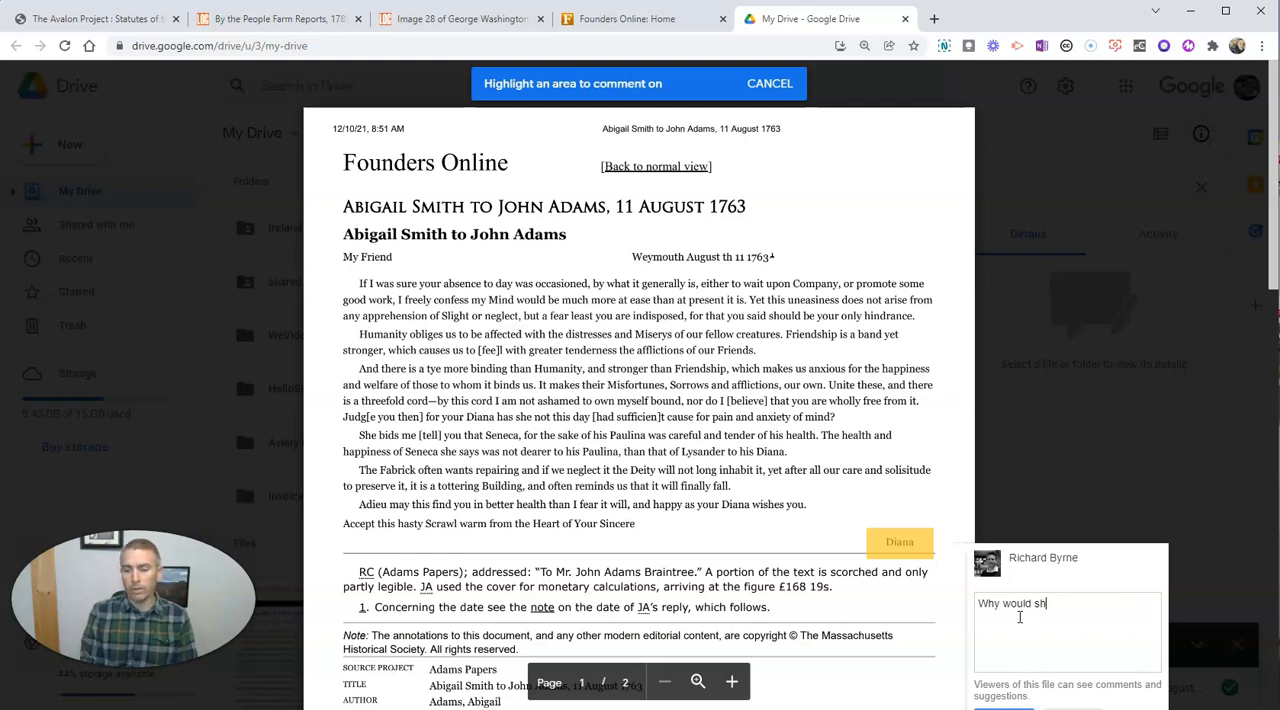
type("Abigail Adam")
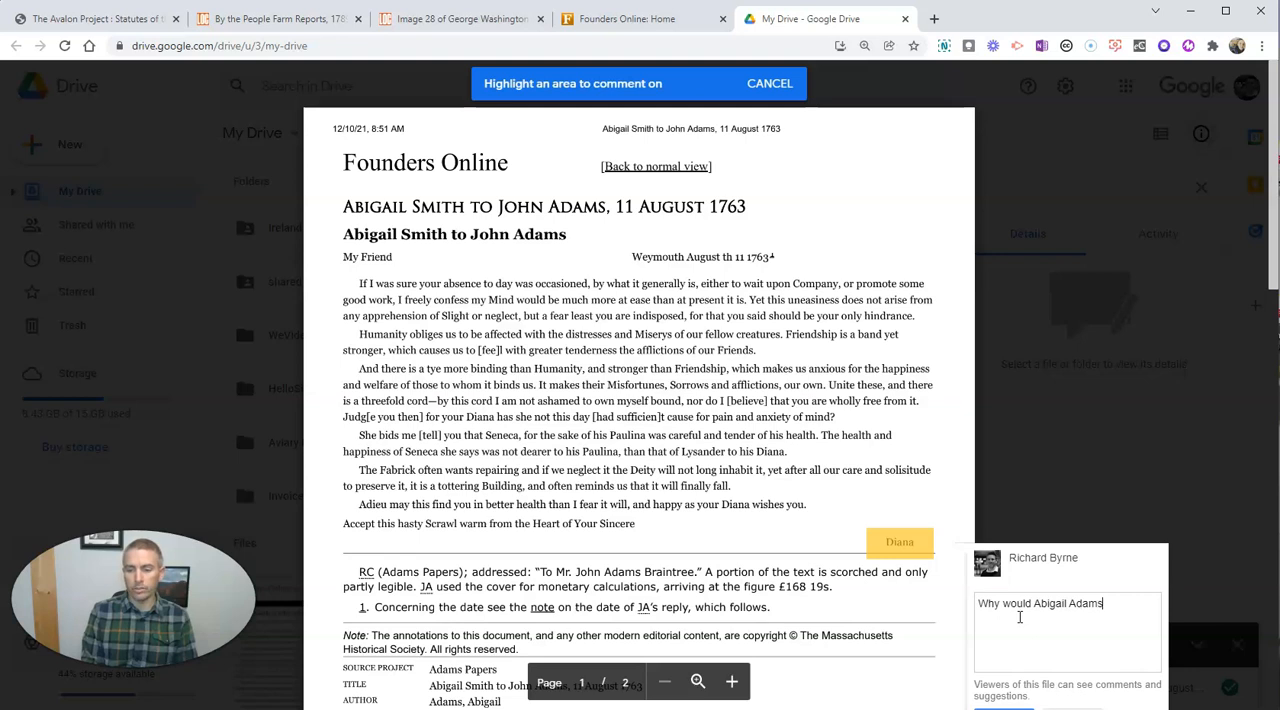
type("sign this letter")
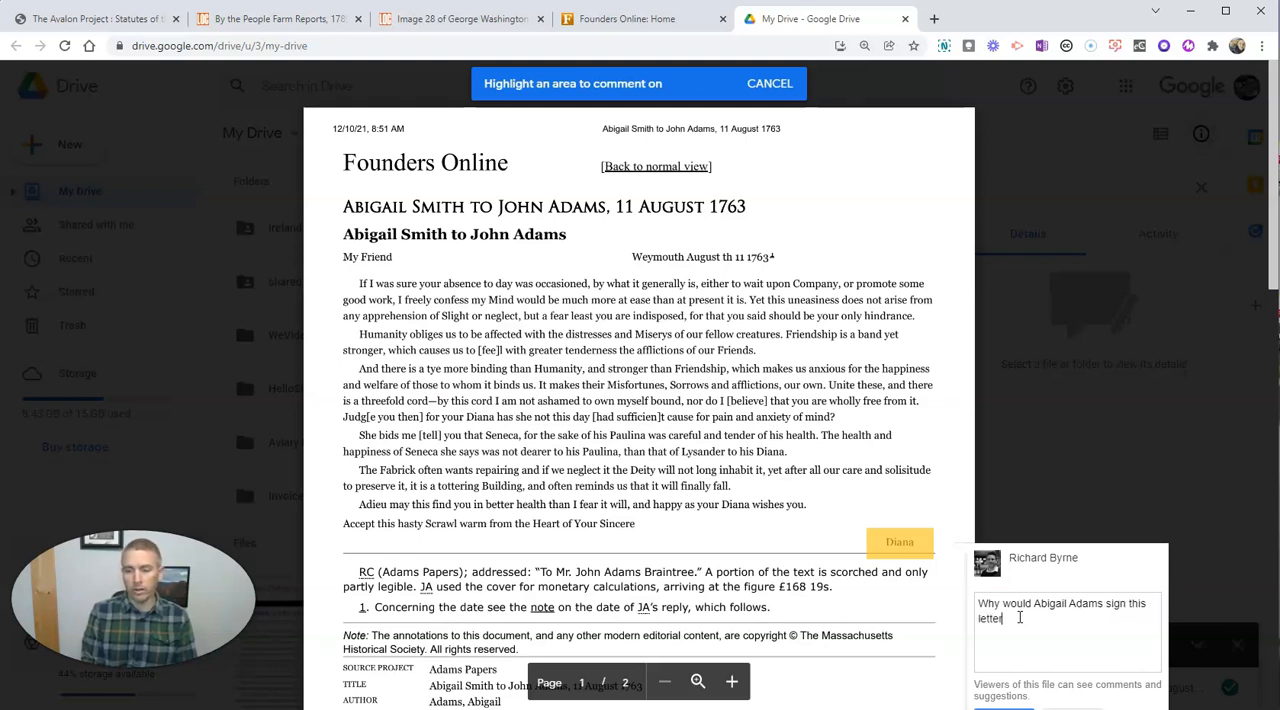
type("with \"Diana?")
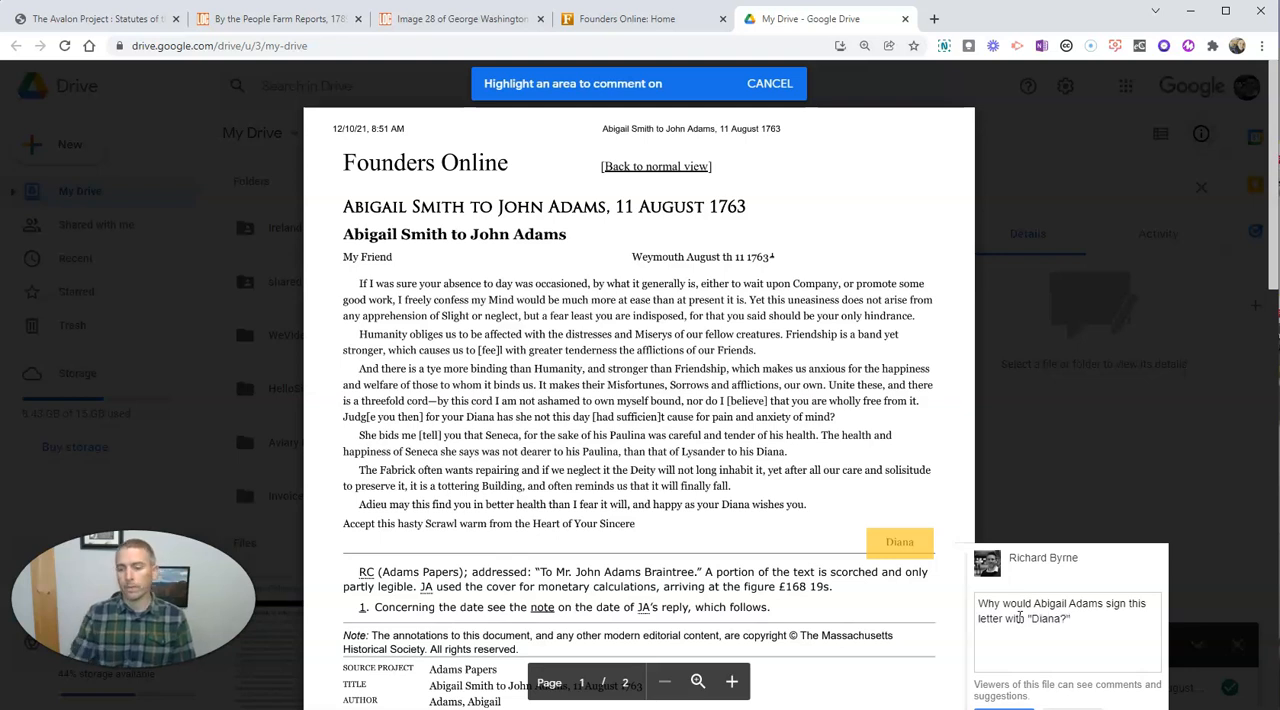
scroll("down", 3)
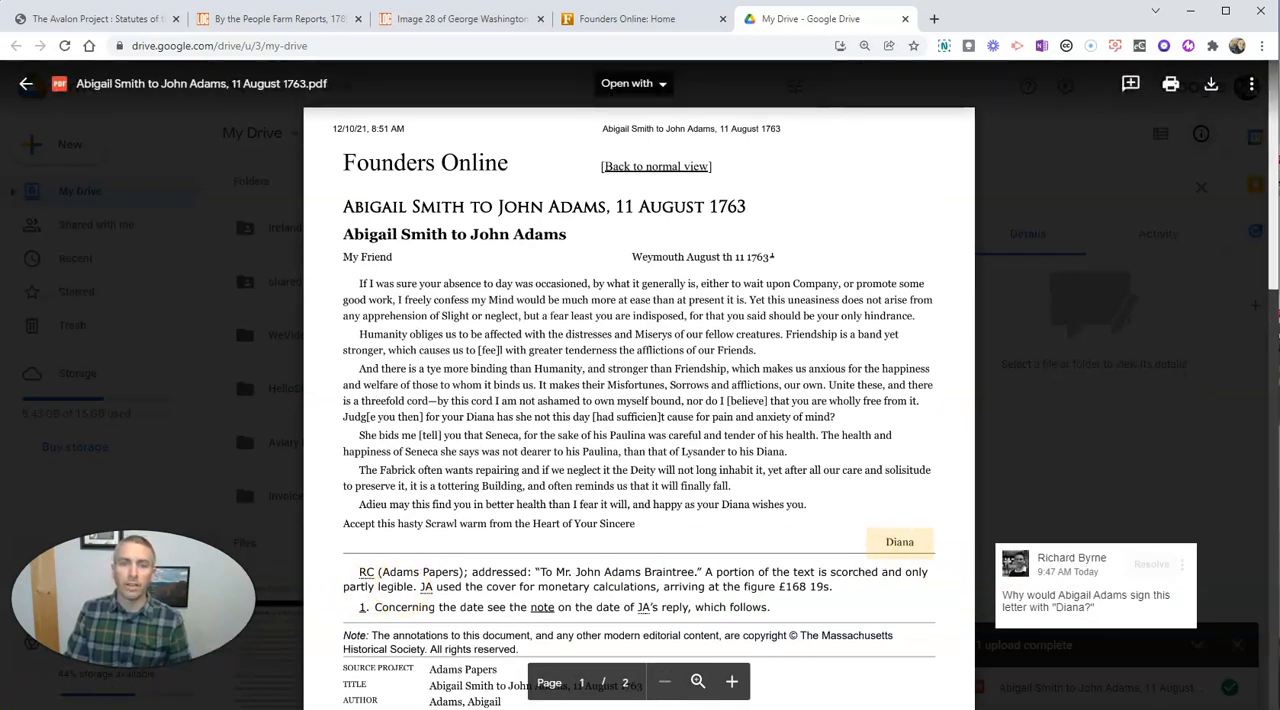
left_click(634, 83)
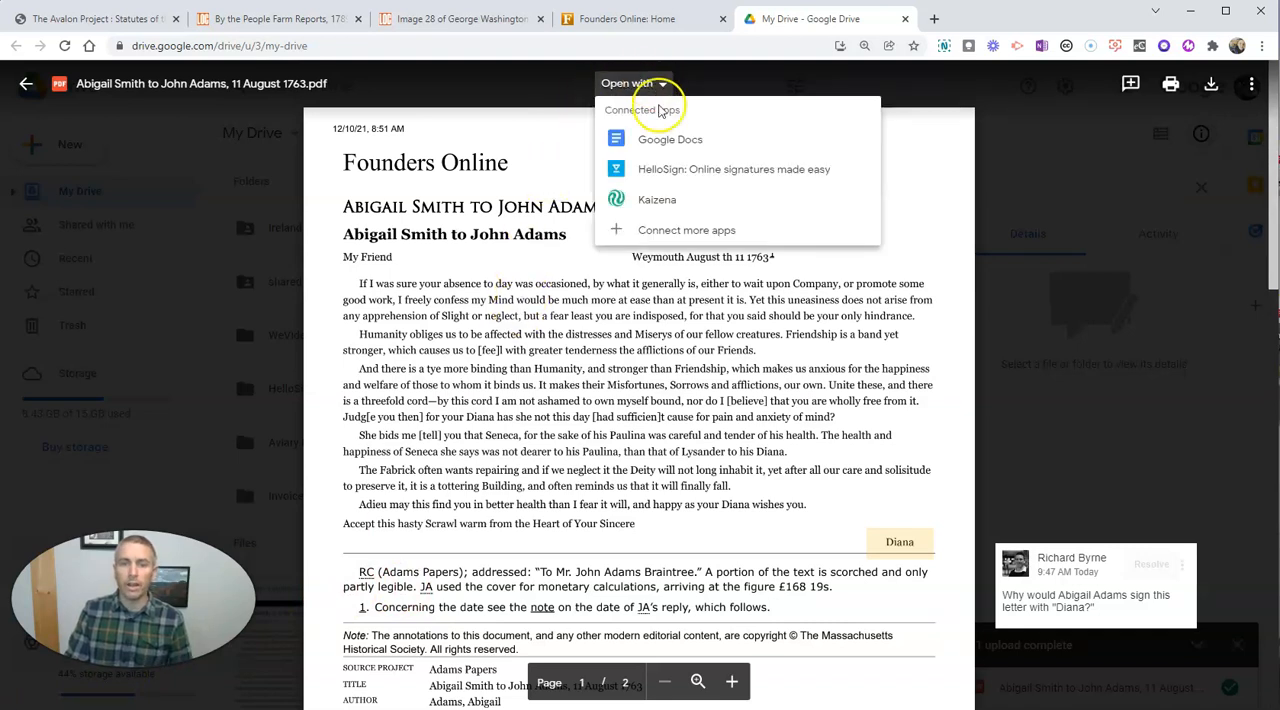
- Open the letter PDF with Google Docs
left_click(670, 139)
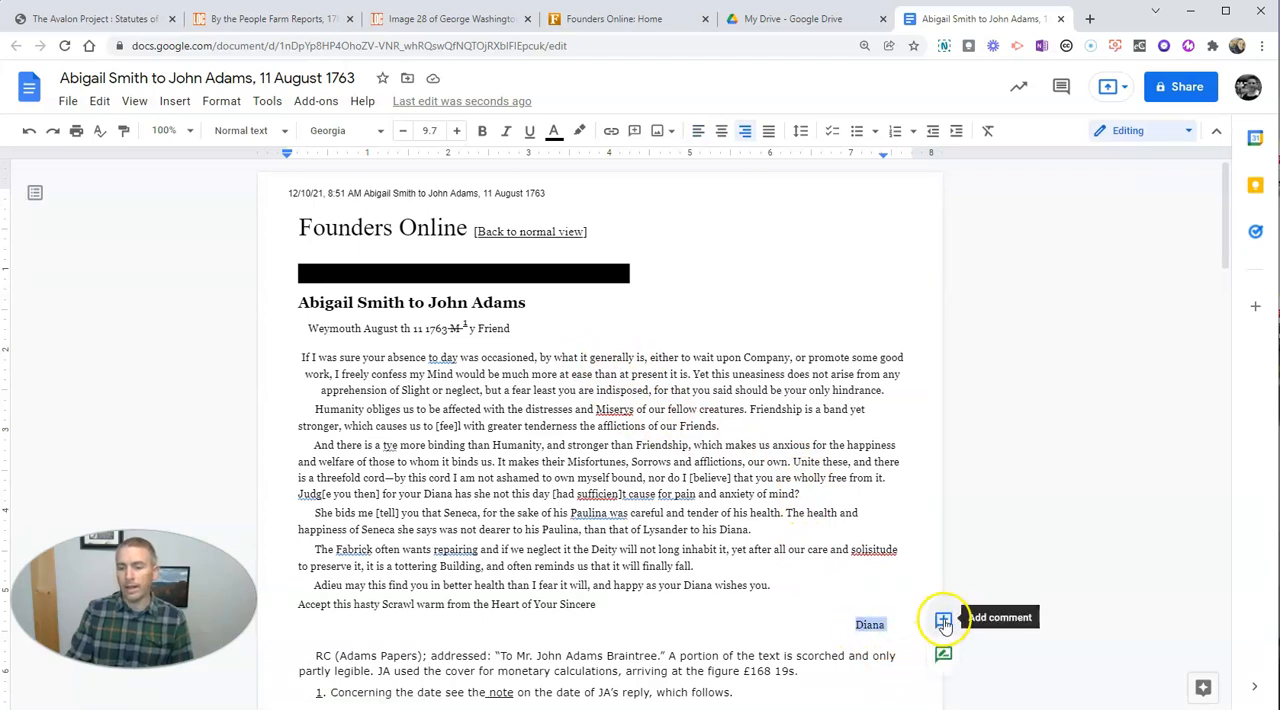
- Comment on 'Diana' asking why Abigail Adams signed with Diana instead of her name
left_click(942, 617)
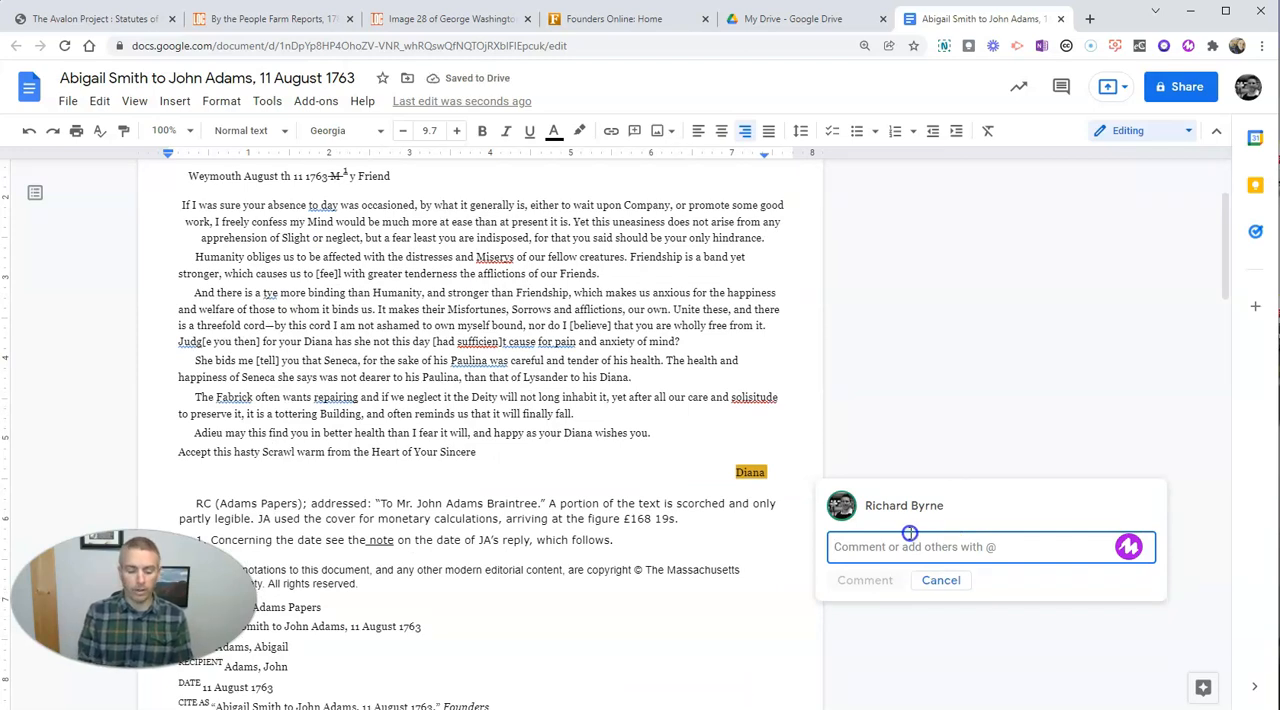
type("Why did Abigail Adams sign this letter")
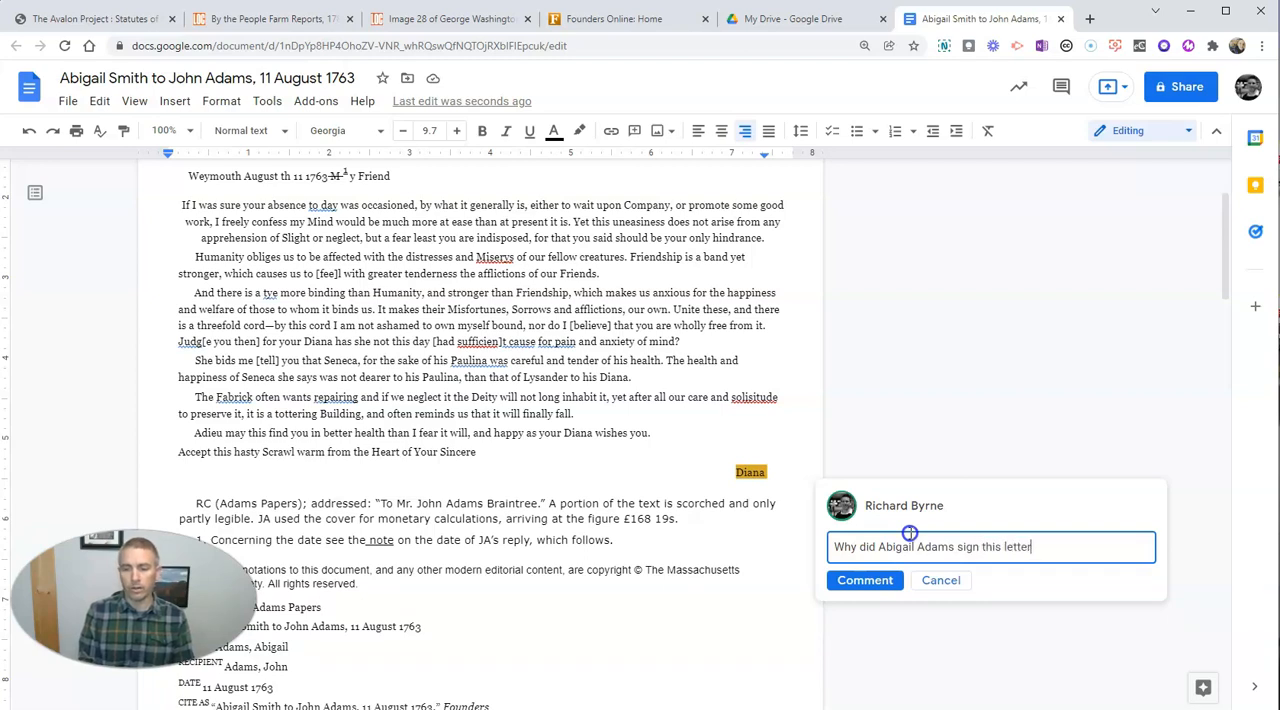
type("with Diana")
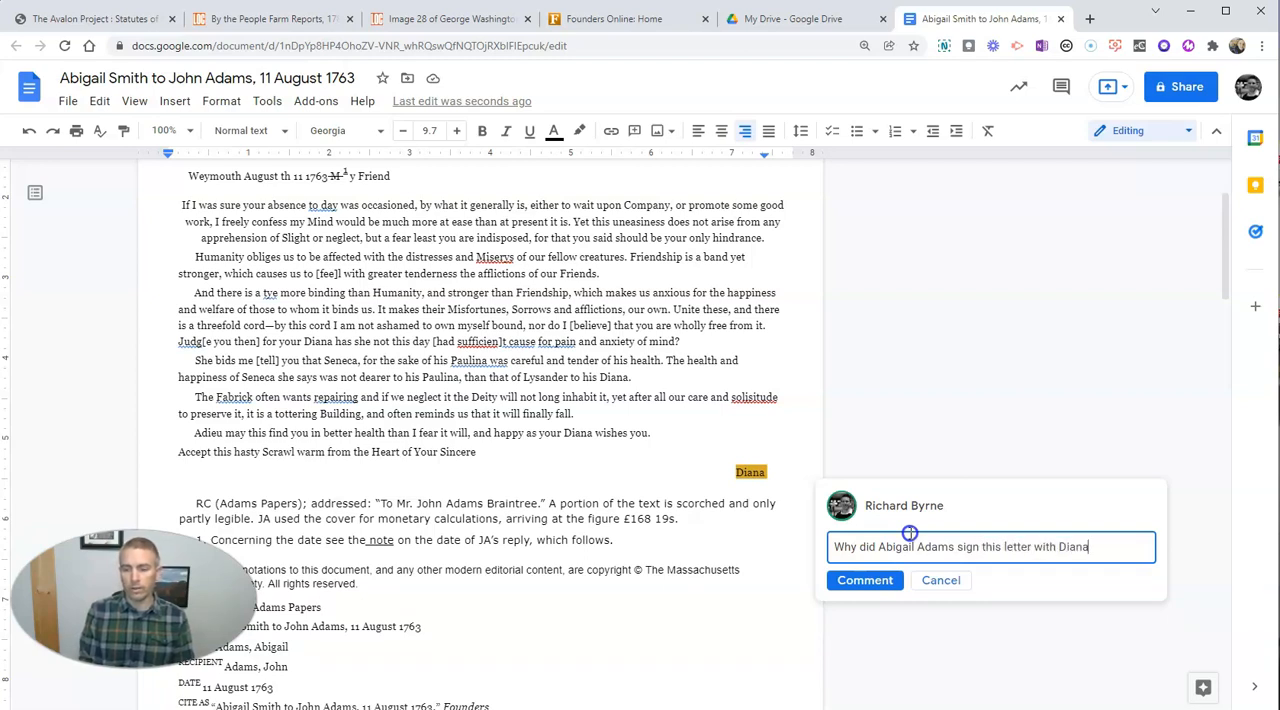
type("instead of her name?")
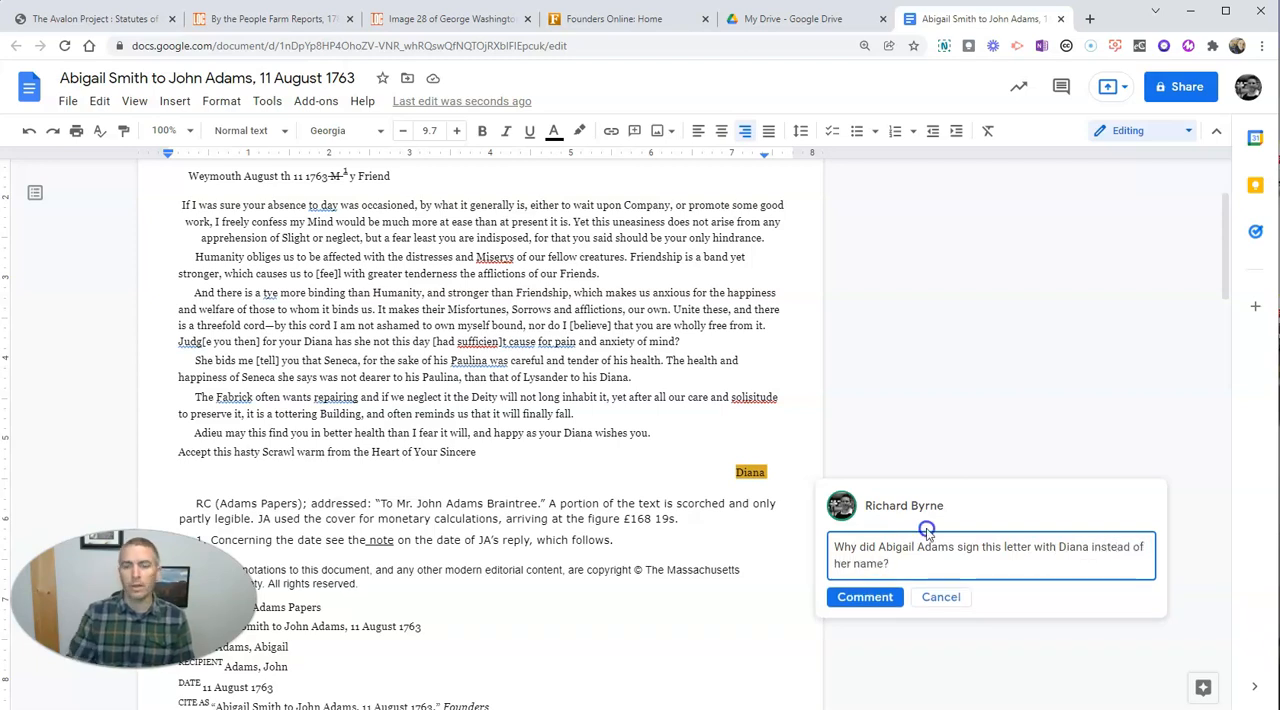
left_click(864, 597)
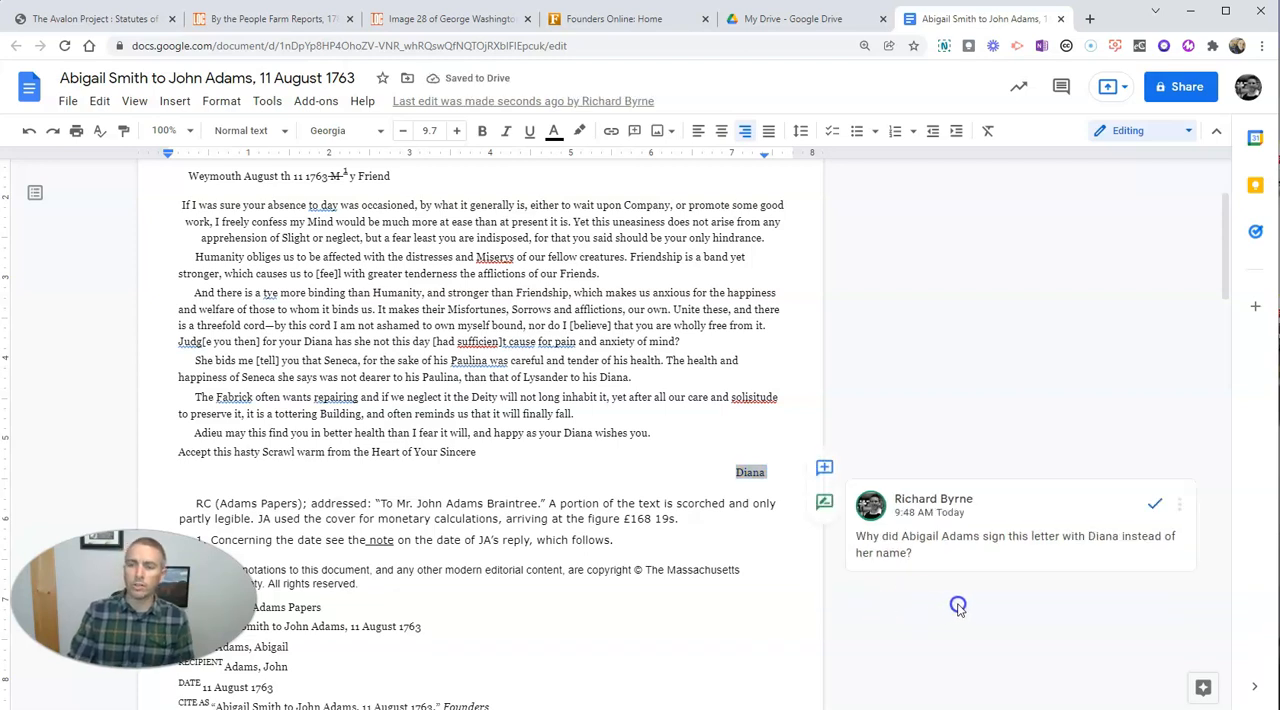
left_click(1180, 86)
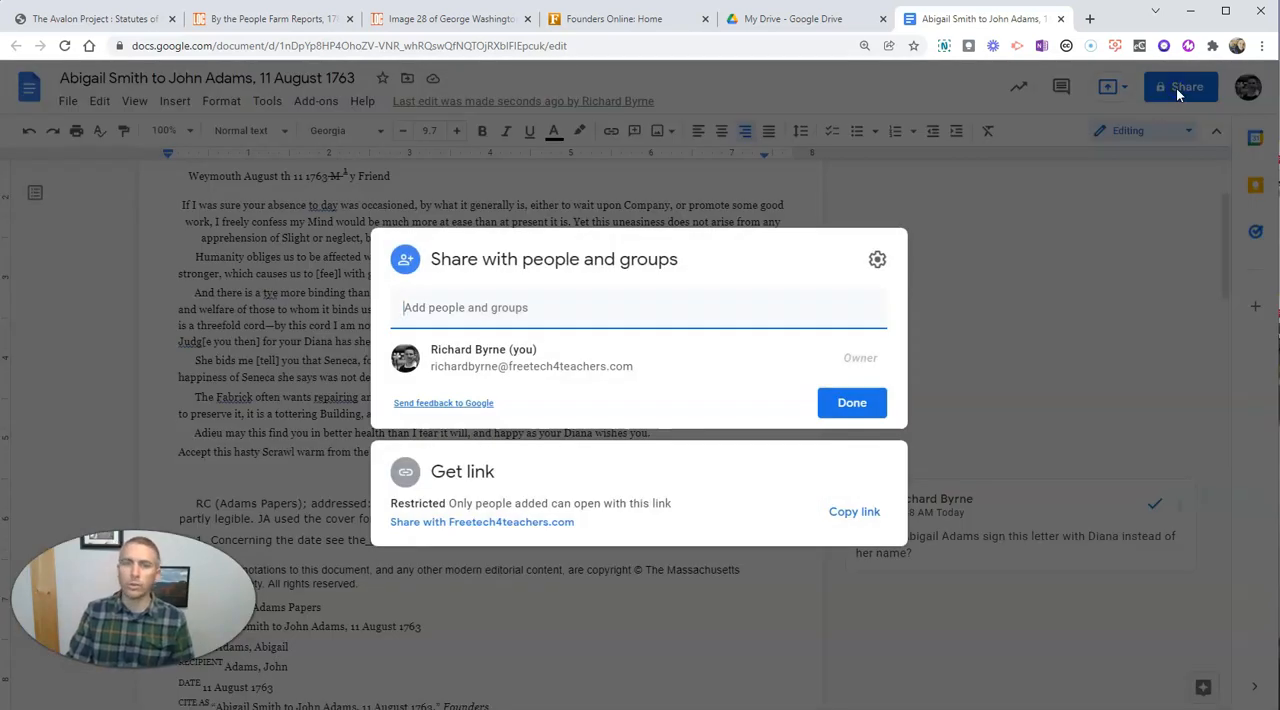
mouse_move(635, 512)
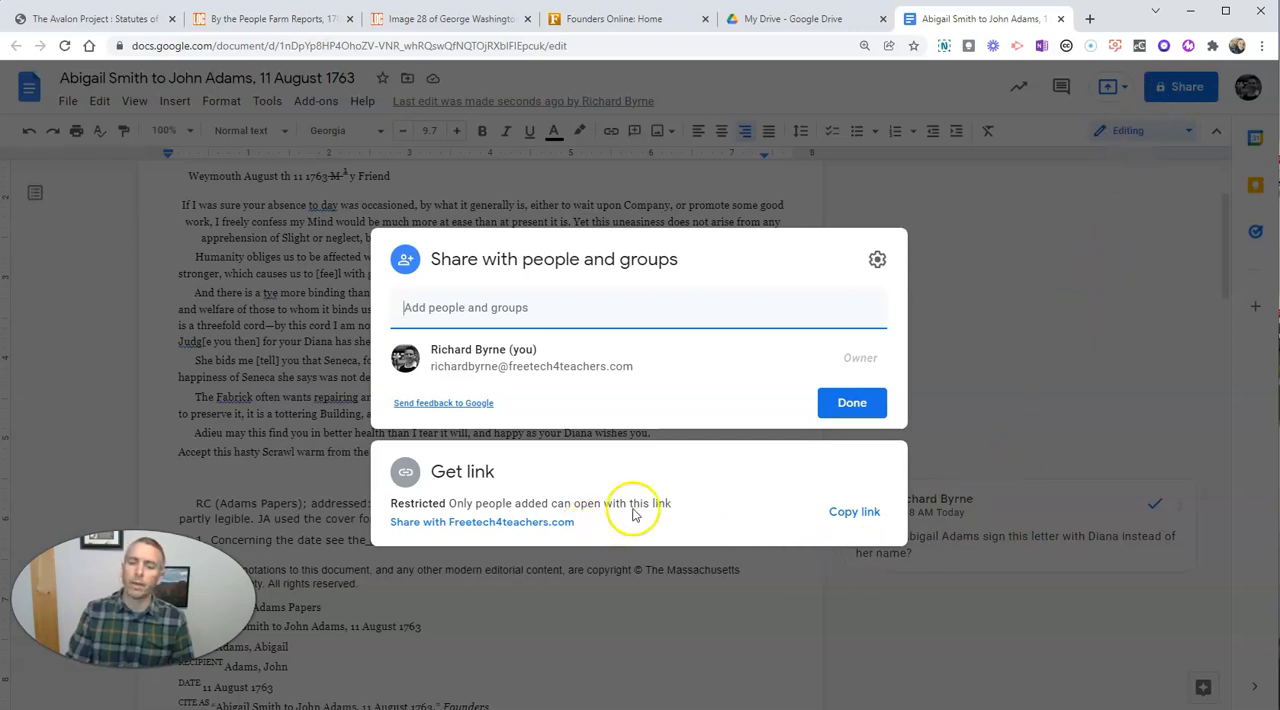
mouse_move(1020, 348)
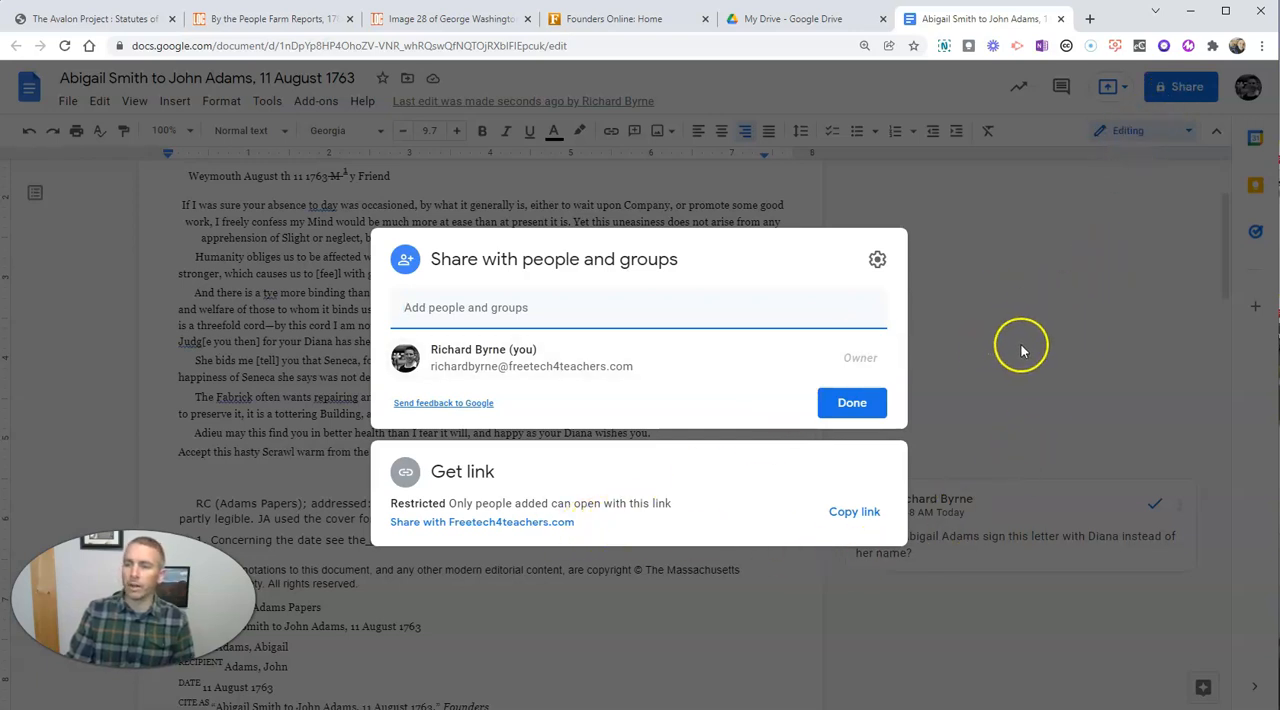
- Set the document's link access to Anyone with the link as Viewer
left_click(481, 521)
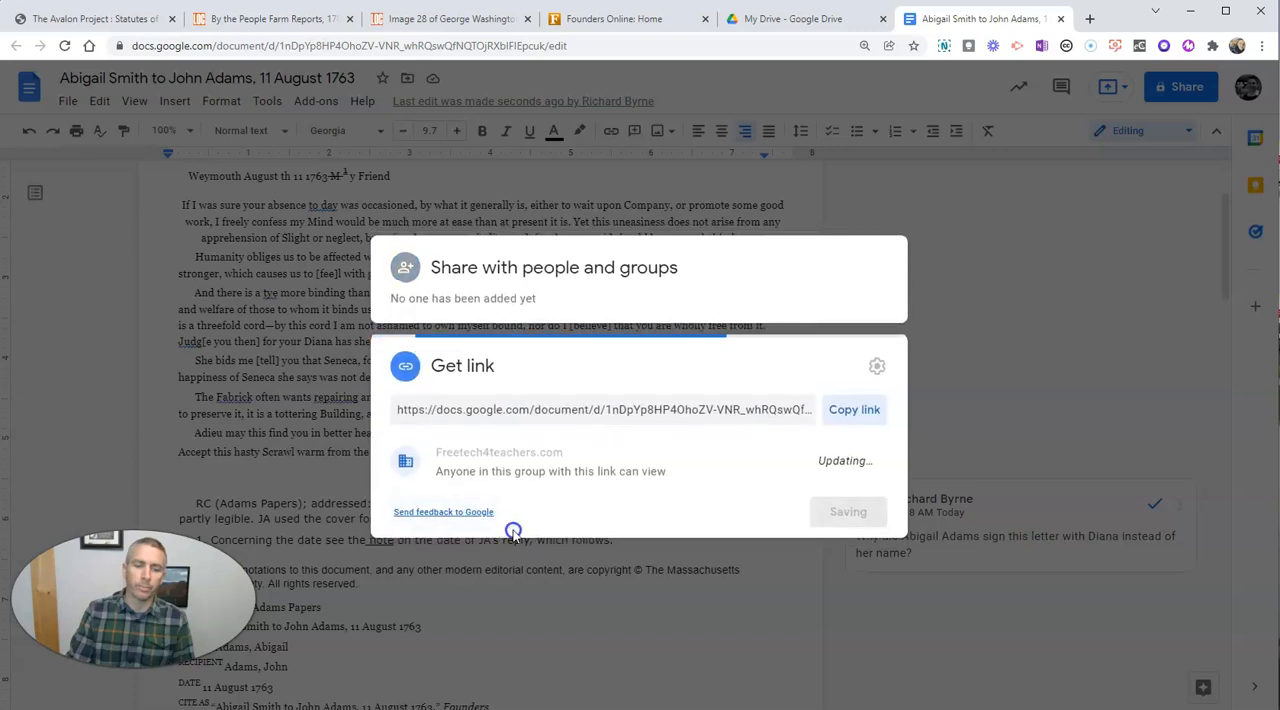
left_click(508, 452)
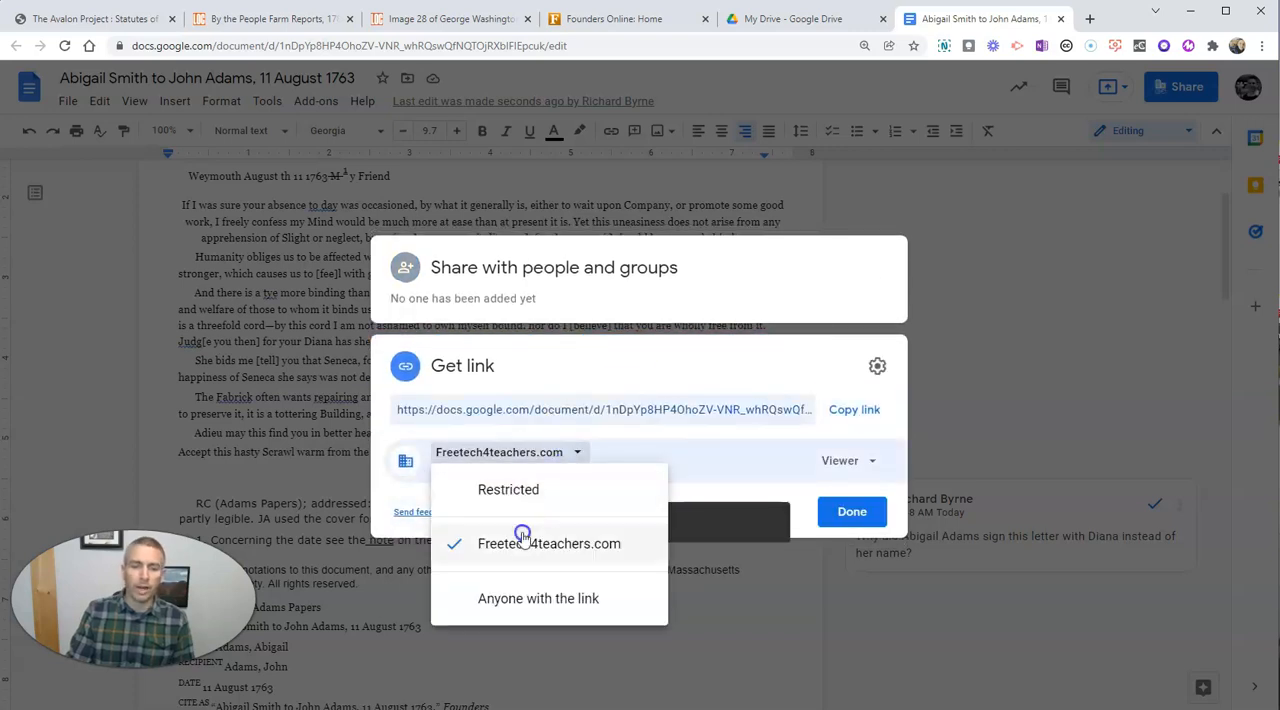
left_click(538, 598)
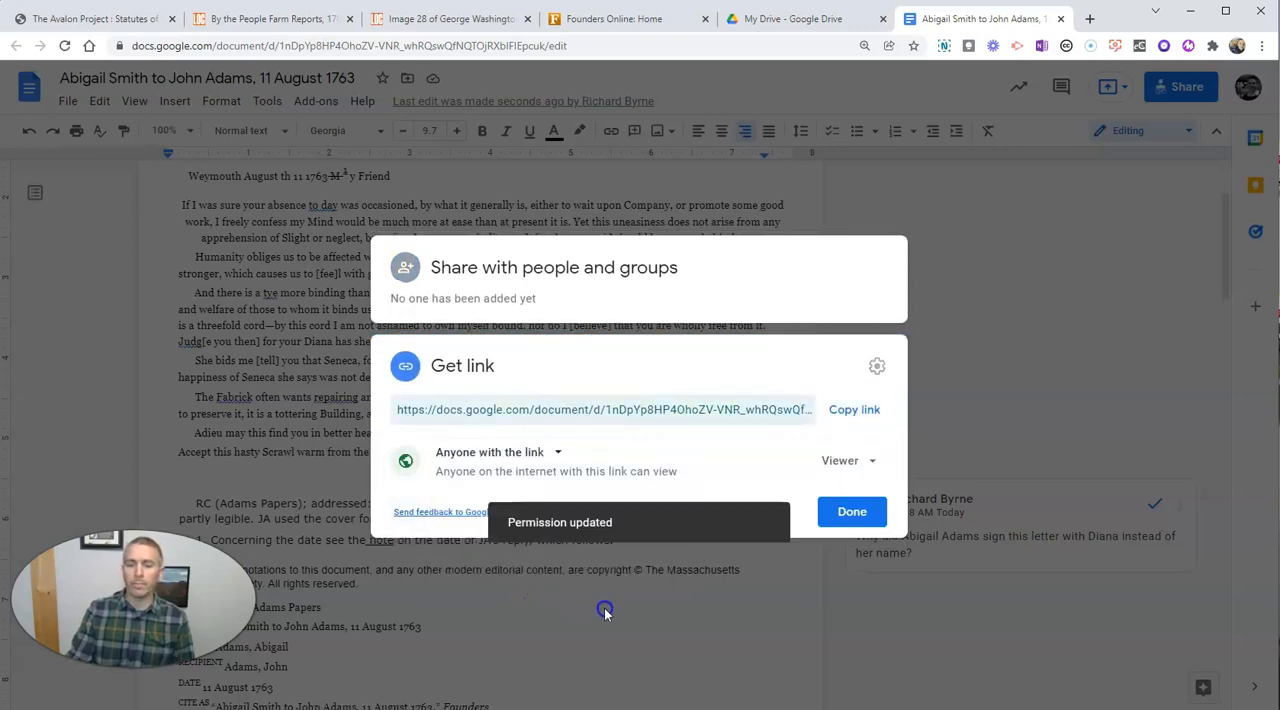